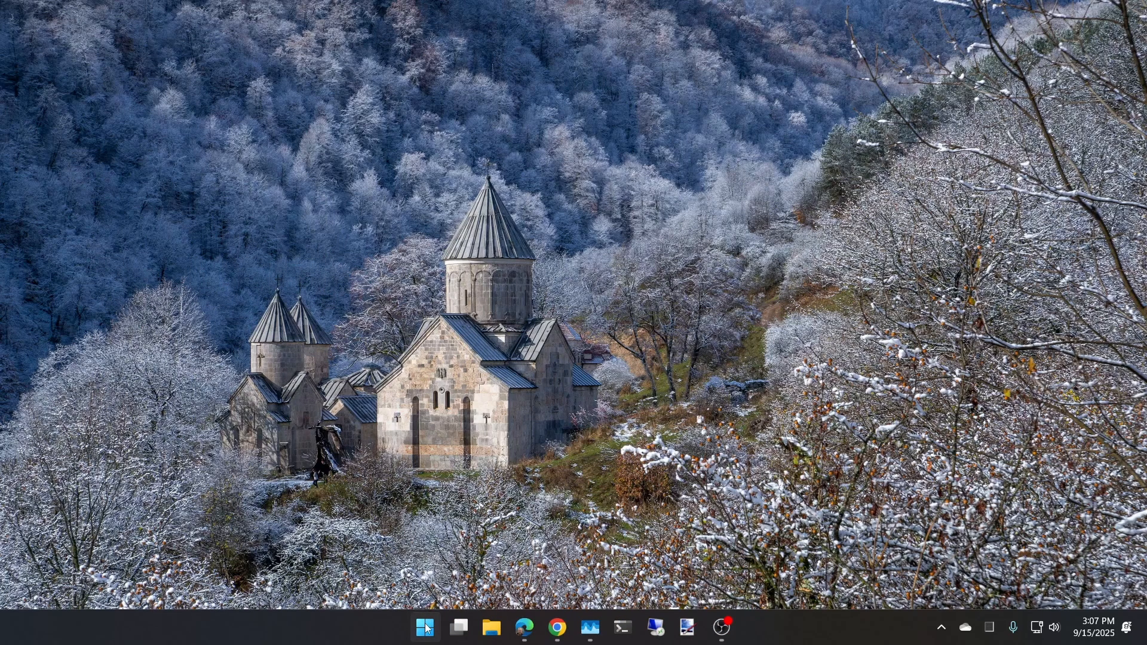
Search the Start menu for "add" to surface Add or remove programs
{"action": "left_click", "coordinate": [425, 627]}
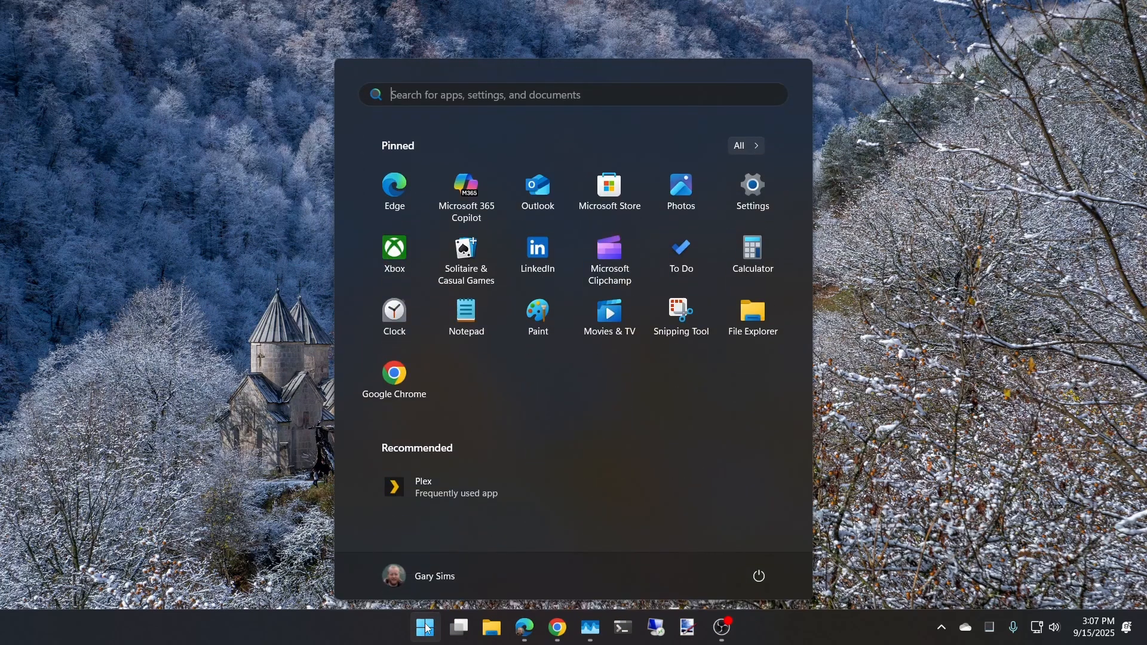
{"action": "type", "text": "add"}
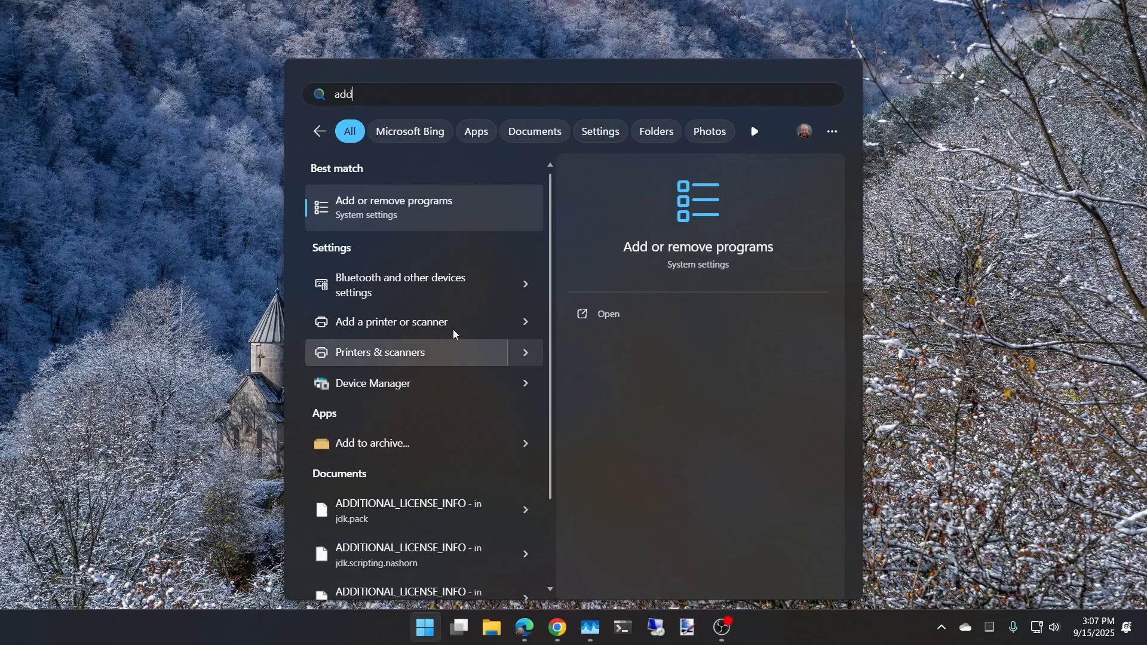
{"action": "mouse_move", "coordinate": [390, 222]}
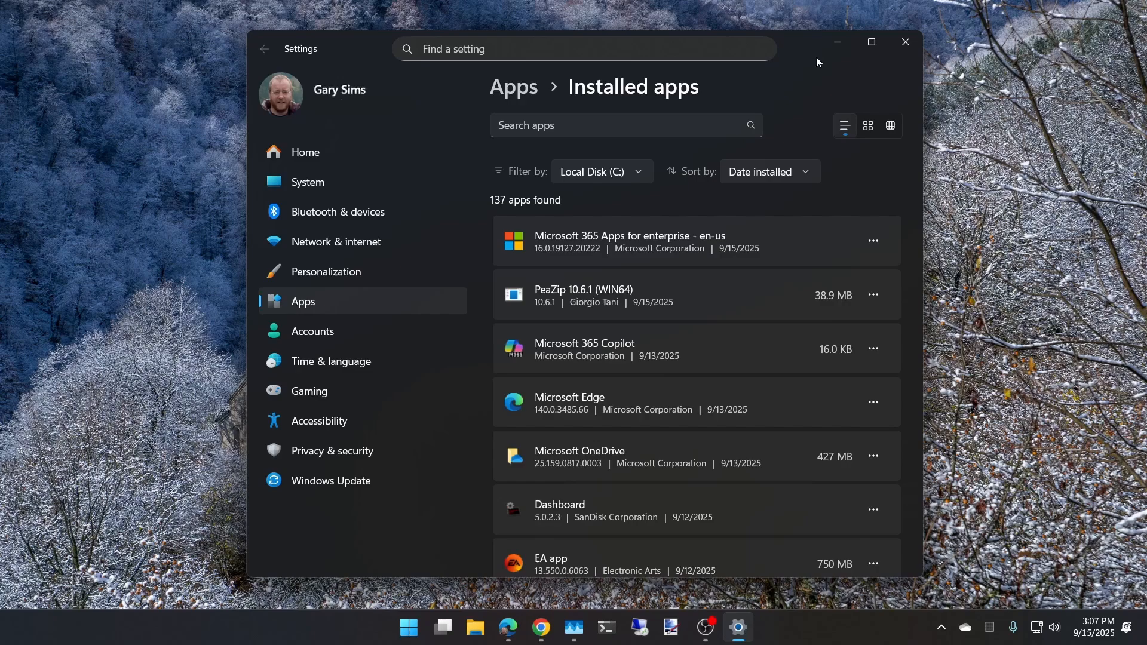
{"action": "mouse_move", "coordinate": [302, 308]}
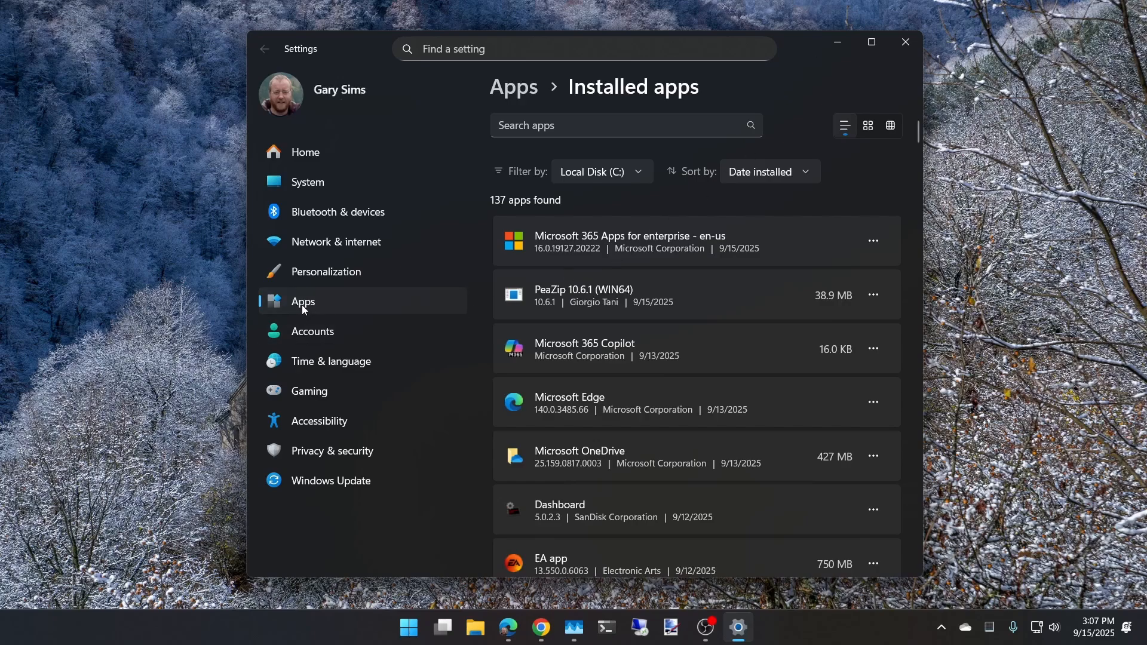
{"action": "left_click", "coordinate": [264, 49]}
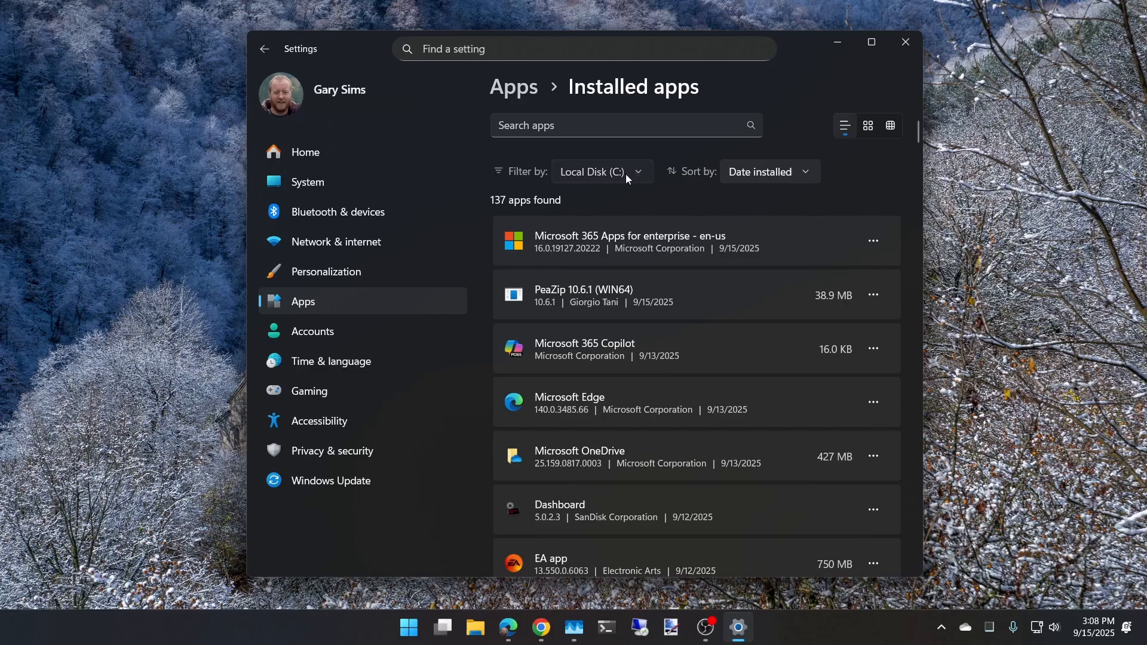
{"action": "left_click", "coordinate": [600, 171]}
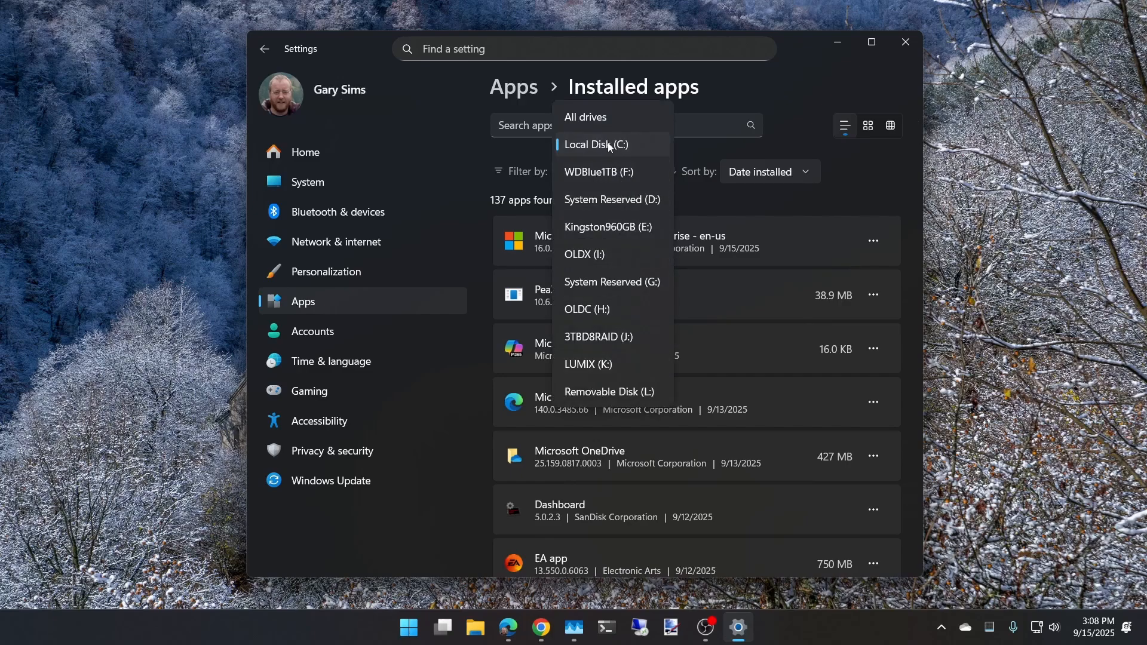
{"action": "left_click", "coordinate": [595, 144]}
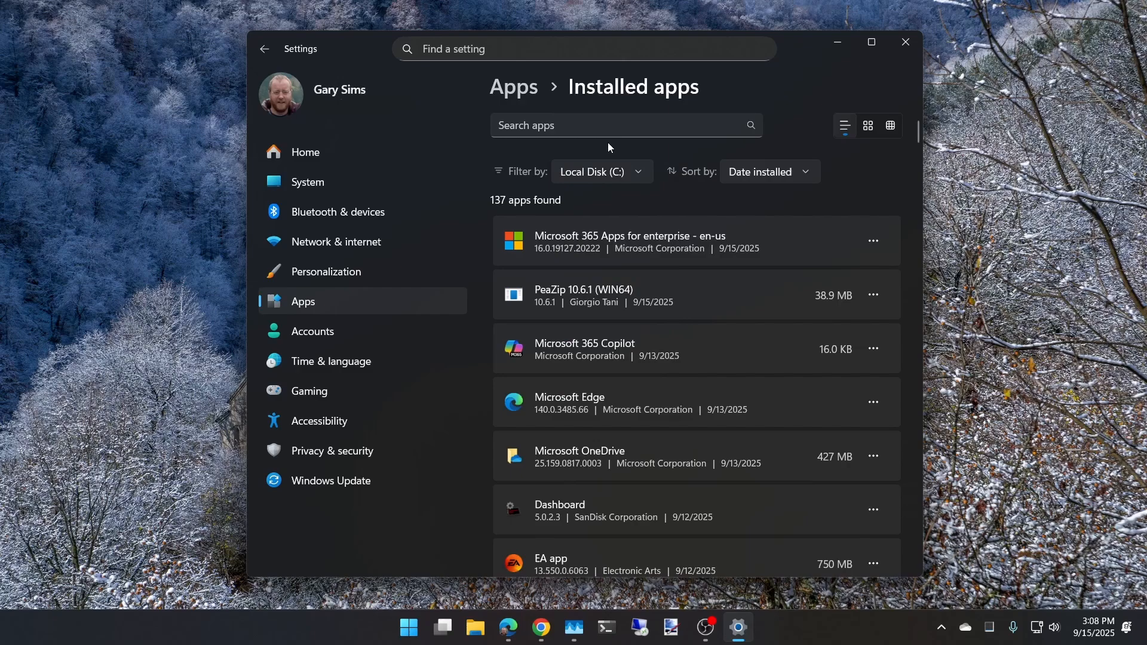
{"action": "mouse_move", "coordinate": [788, 182]}
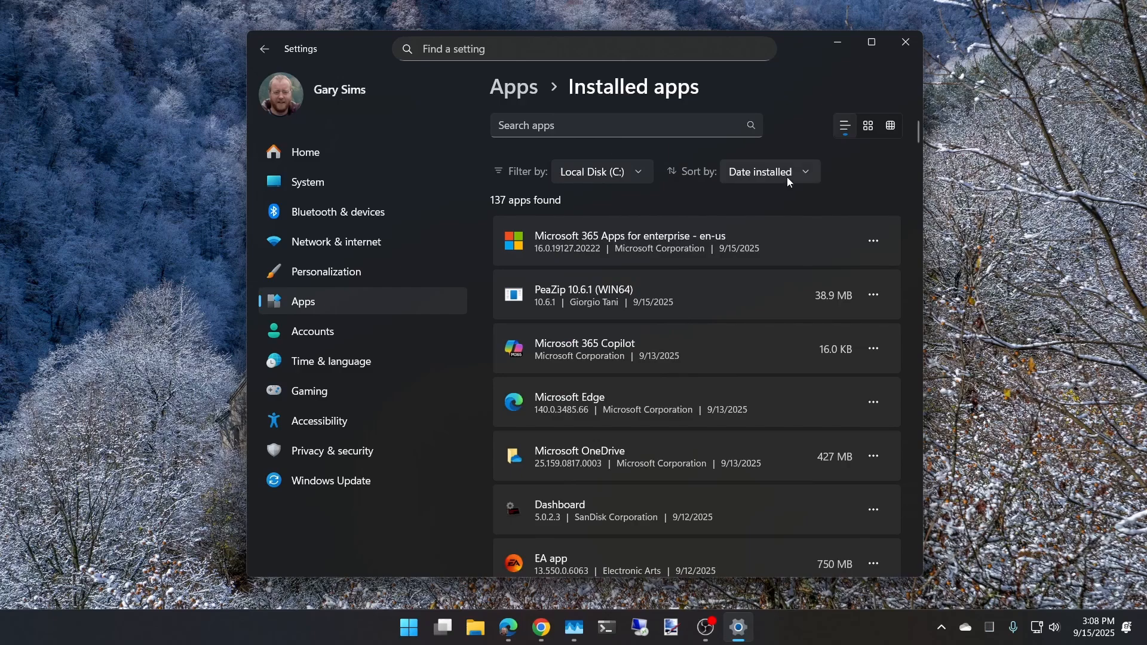
{"action": "left_click", "coordinate": [761, 171]}
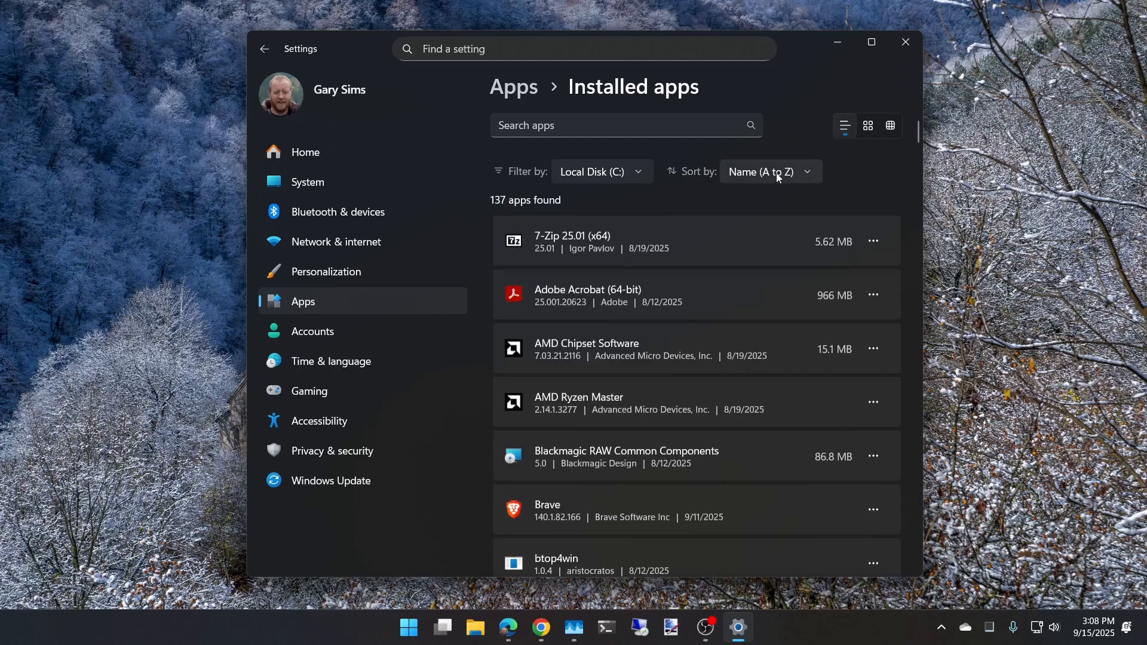
{"action": "left_click", "coordinate": [770, 171]}
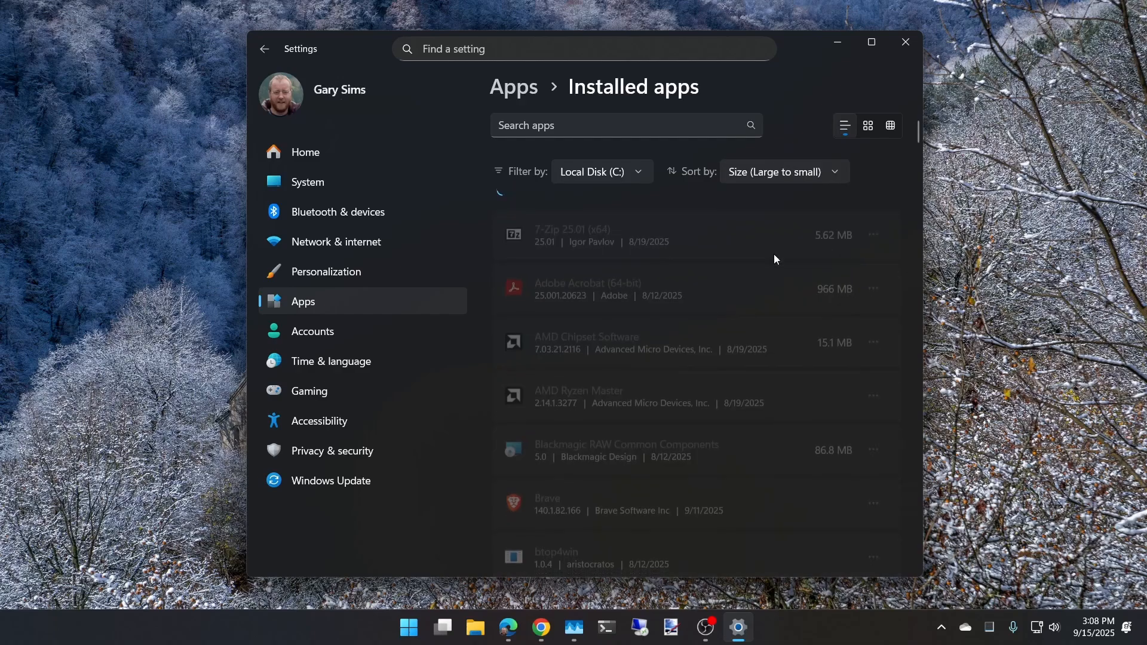
{"action": "left_click", "coordinate": [782, 171]}
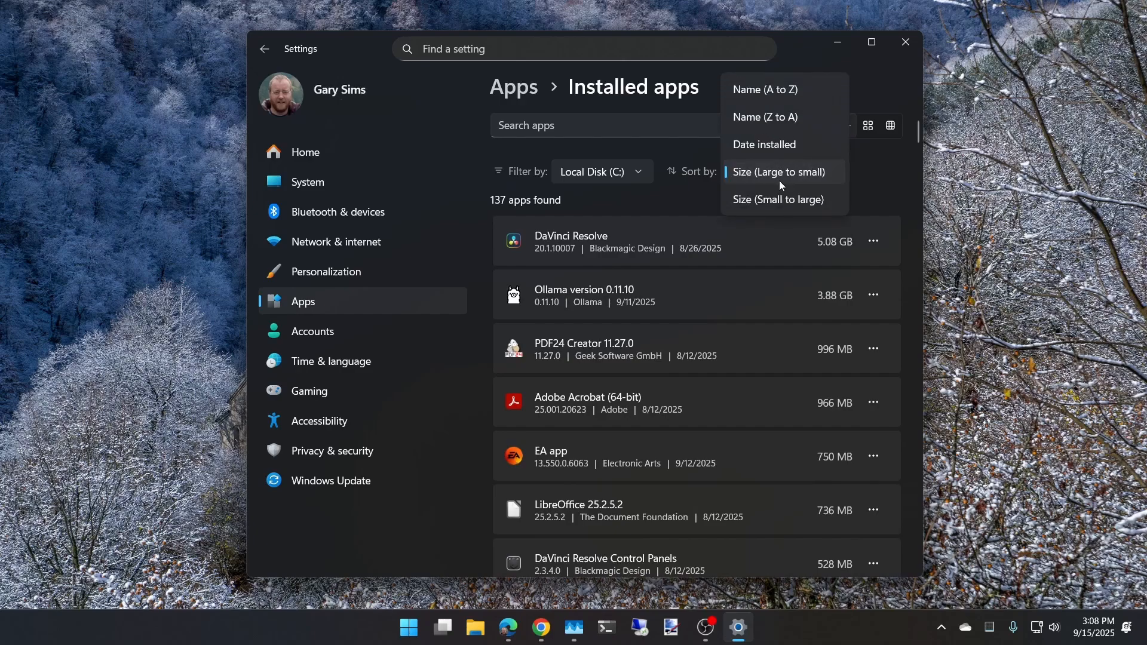
{"action": "left_click", "coordinate": [764, 145]}
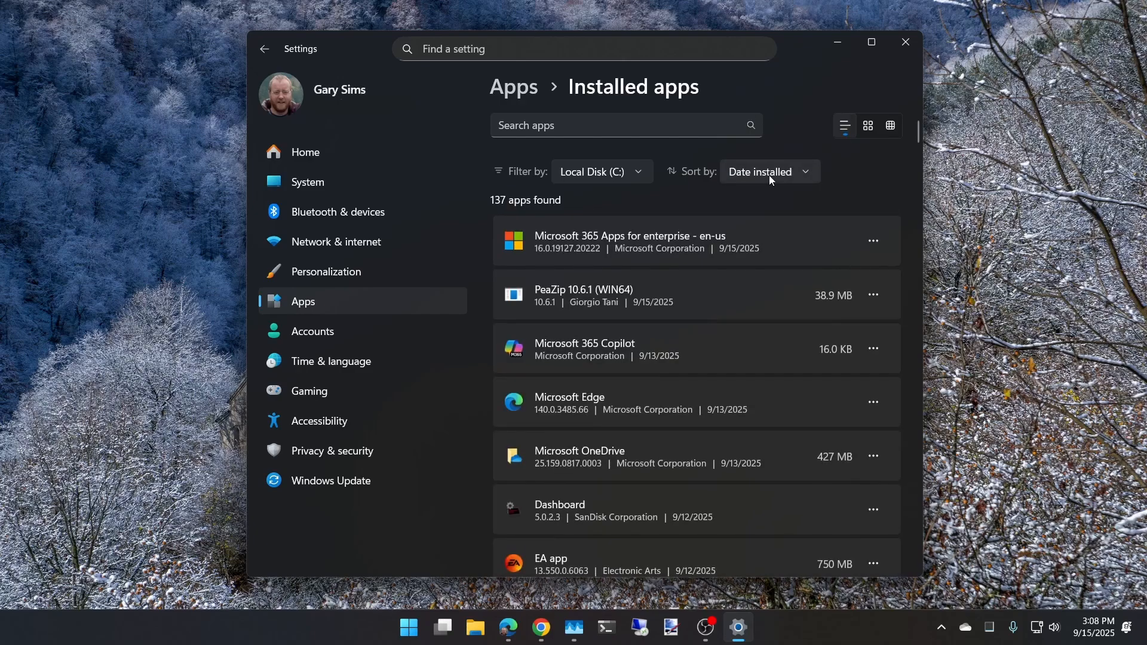
{"action": "mouse_move", "coordinate": [650, 462]}
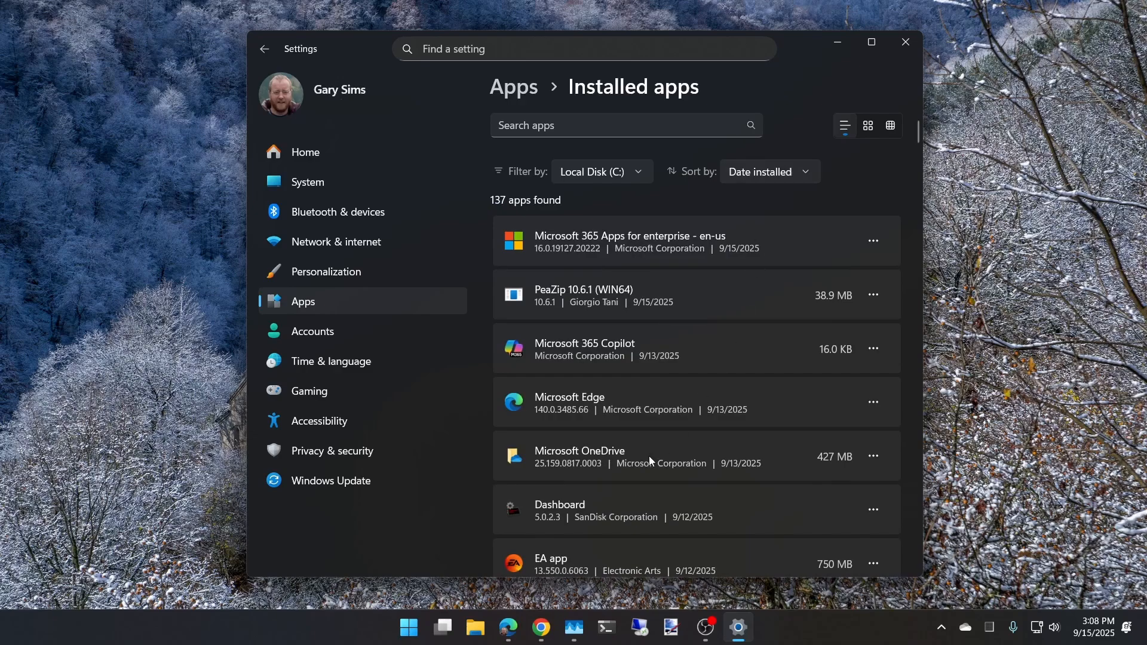
{"action": "mouse_move", "coordinate": [599, 307]}
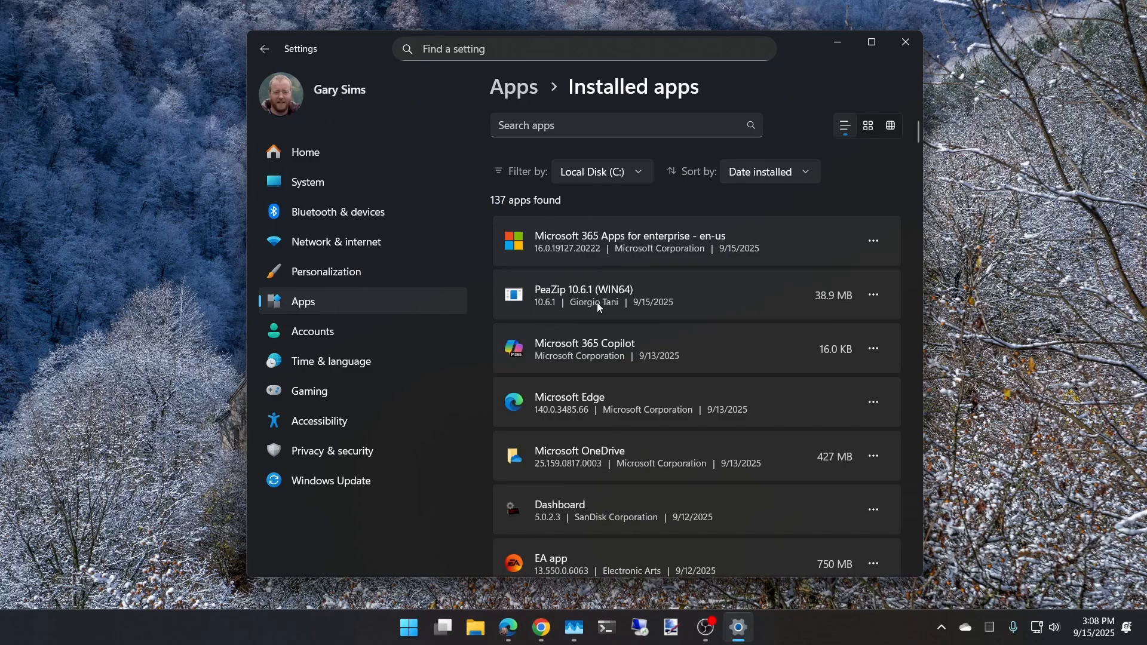
{"action": "mouse_move", "coordinate": [883, 310]}
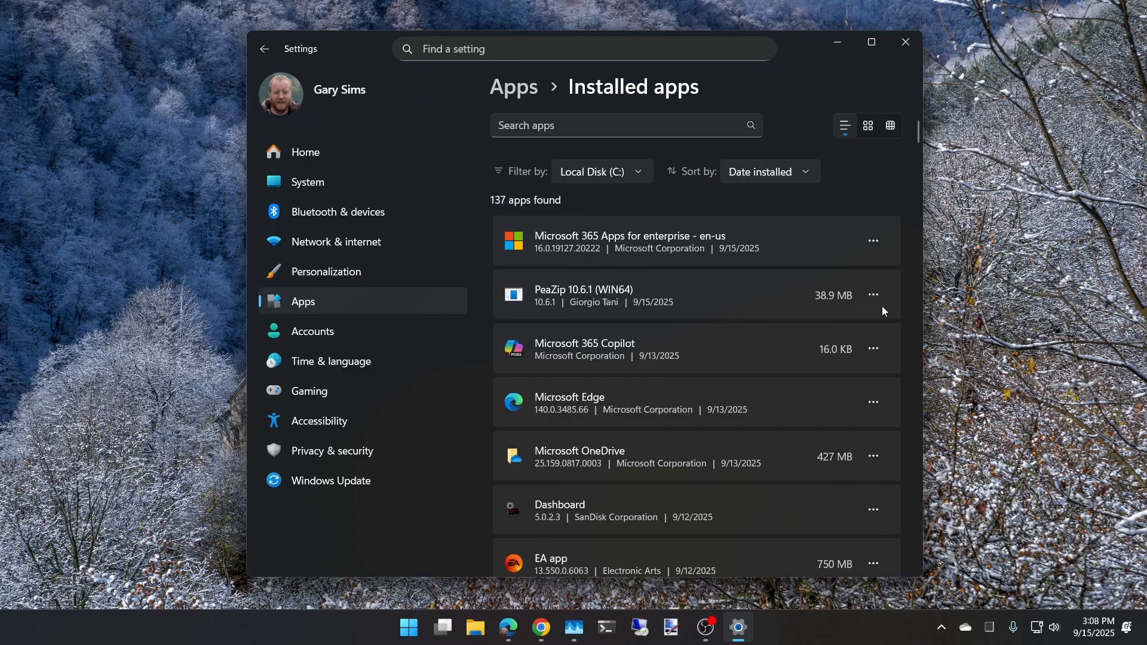
{"action": "mouse_move", "coordinate": [872, 300]}
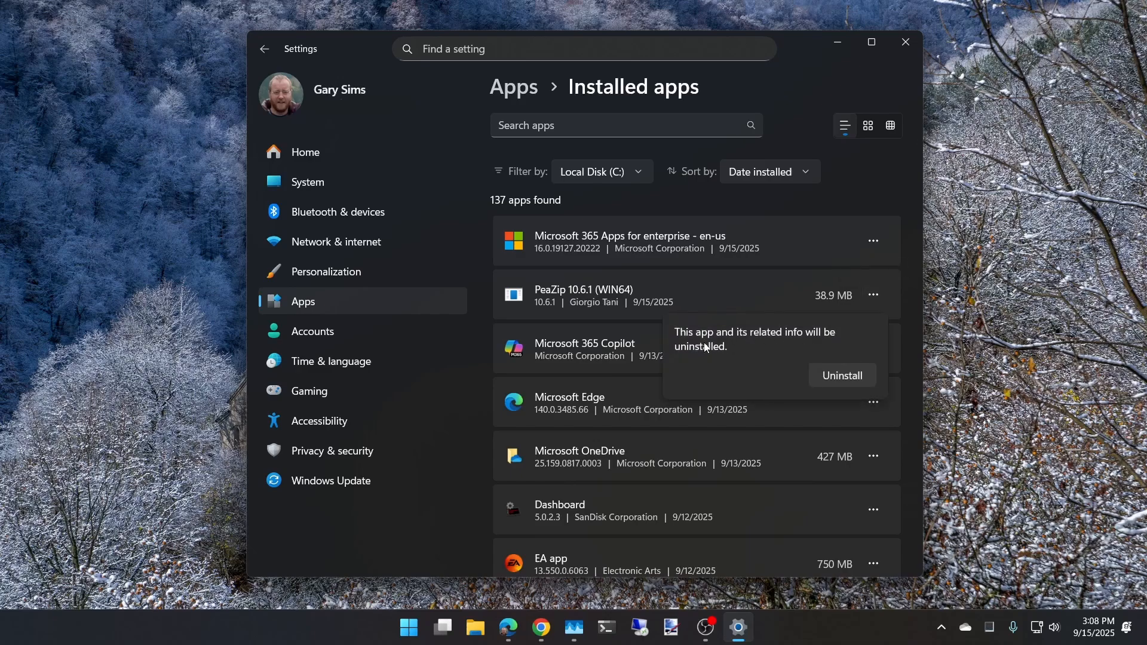
Confirm uninstalling PeaZip 10.6.1 (WIN64) in the Settings flyout
{"action": "left_click", "coordinate": [840, 375]}
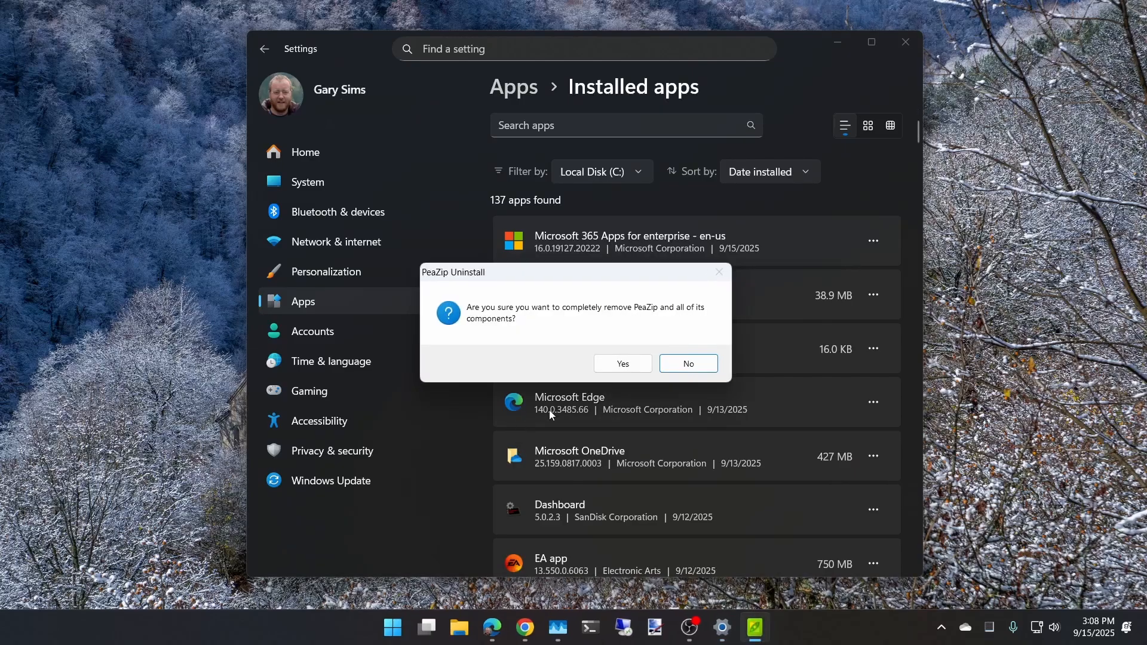
Answer Yes to completely remove PeaZip so its uninstaller starts running
{"action": "left_click", "coordinate": [621, 363]}
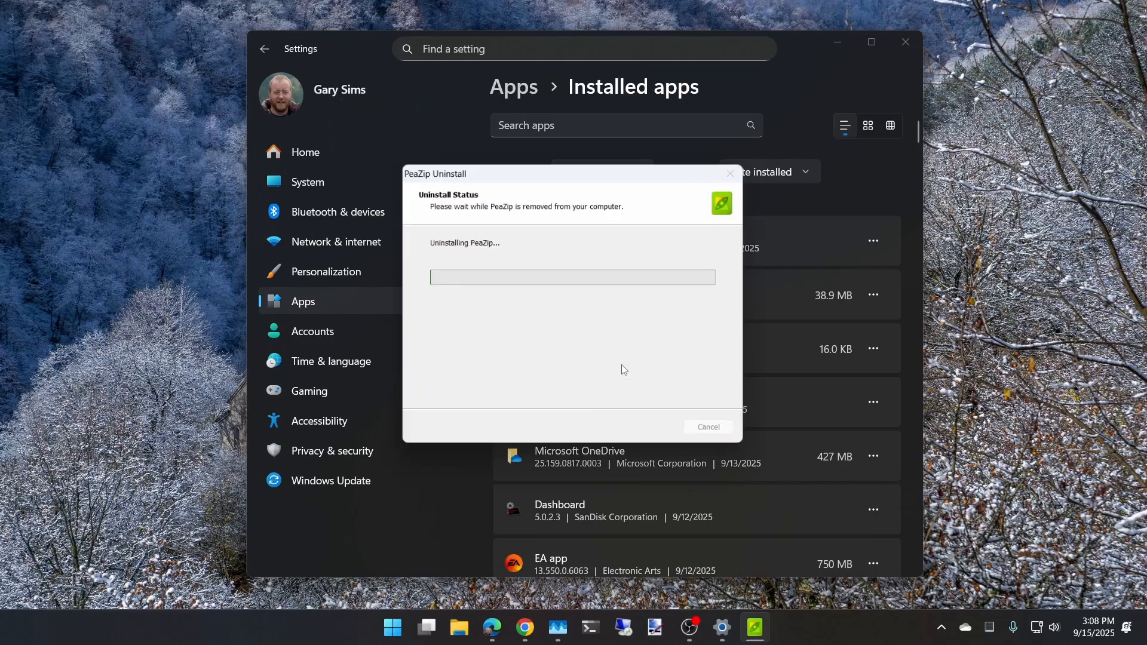